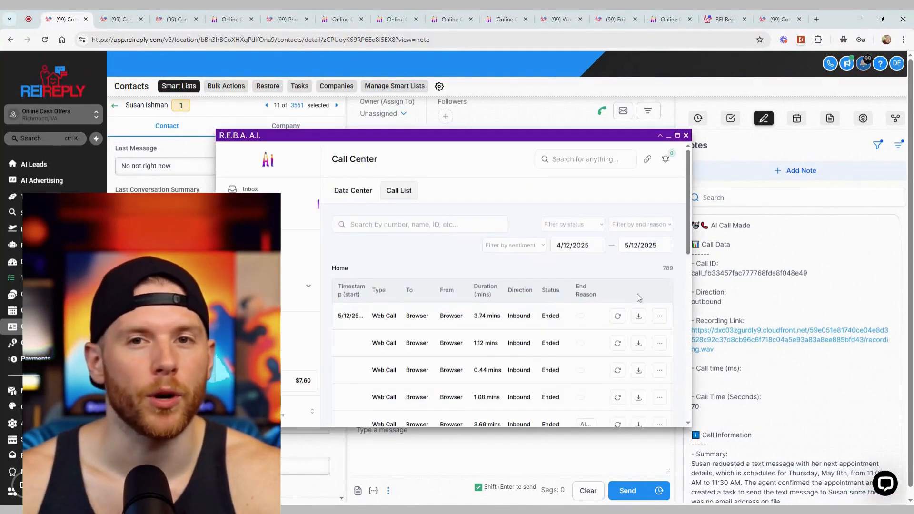
Minimize the REBA AI call list and show the contact's tasks and May 08, 2025 appointment
{"action": "scroll", "scroll_direction": "down", "scroll_amount": 3}
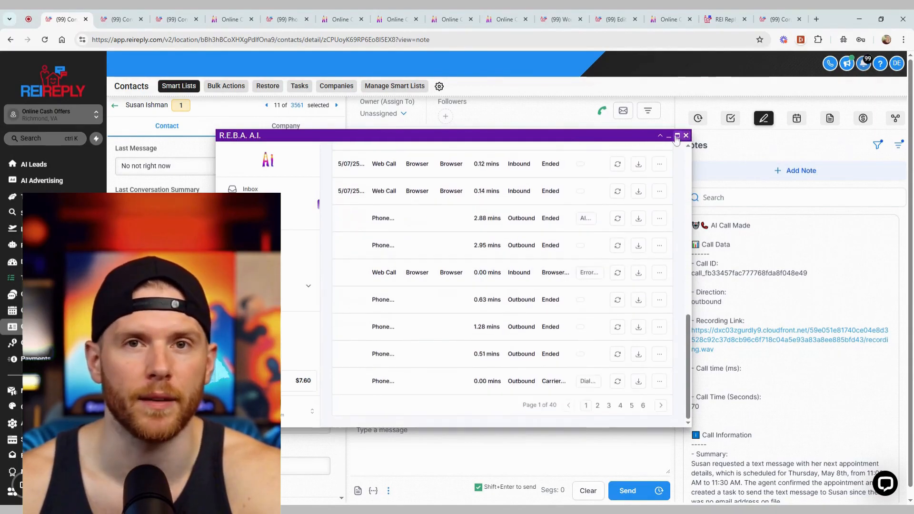
{"action": "left_click", "coordinate": [667, 135]}
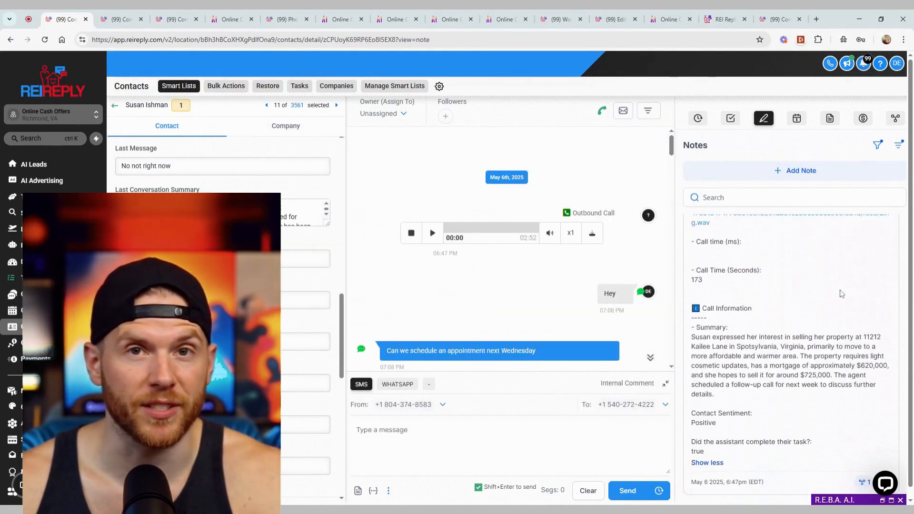
{"action": "left_click", "coordinate": [730, 118]}
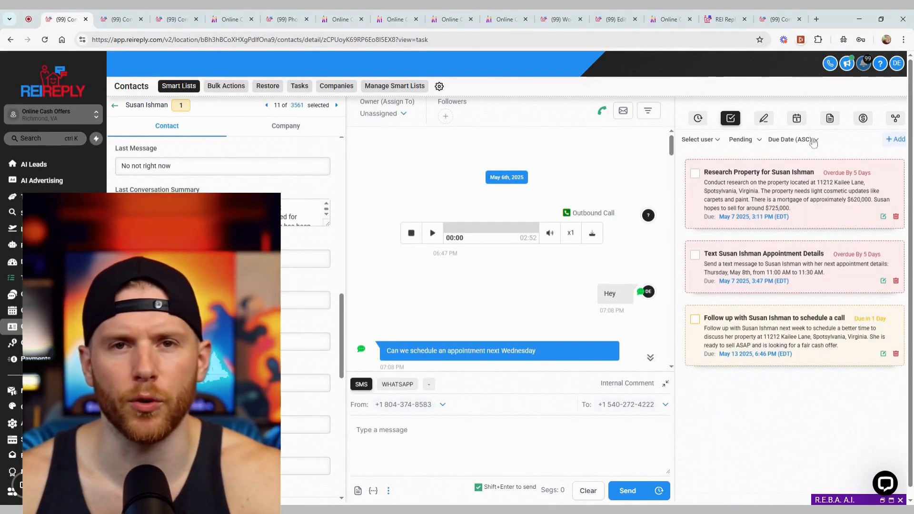
{"action": "left_click", "coordinate": [796, 119]}
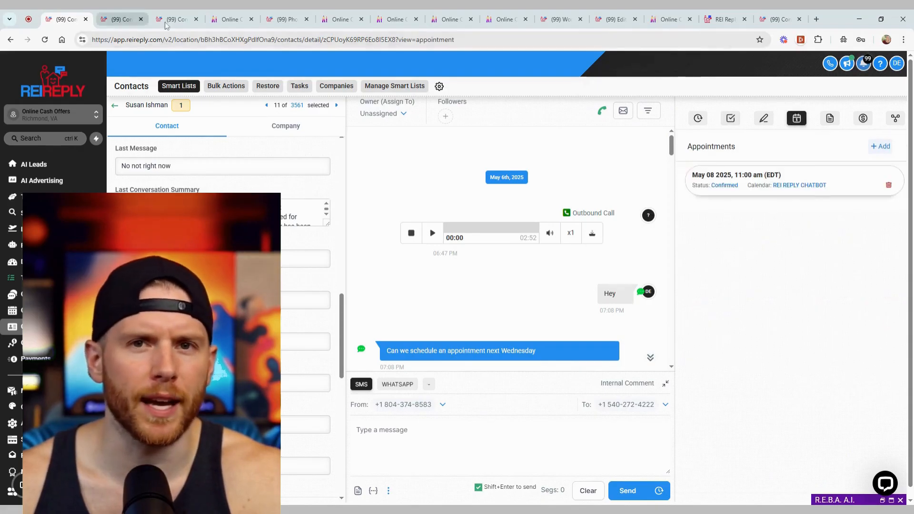
{"action": "left_click", "coordinate": [285, 19]}
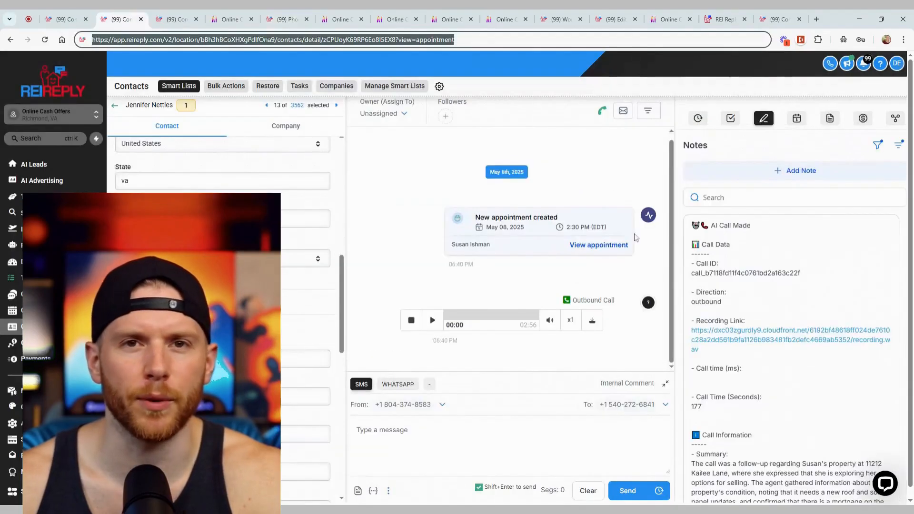
Check other contacts' chatbot-booked appointments, then go to the Online Cash Offers call dashboard
{"action": "scroll", "scroll_direction": "down", "scroll_amount": 3}
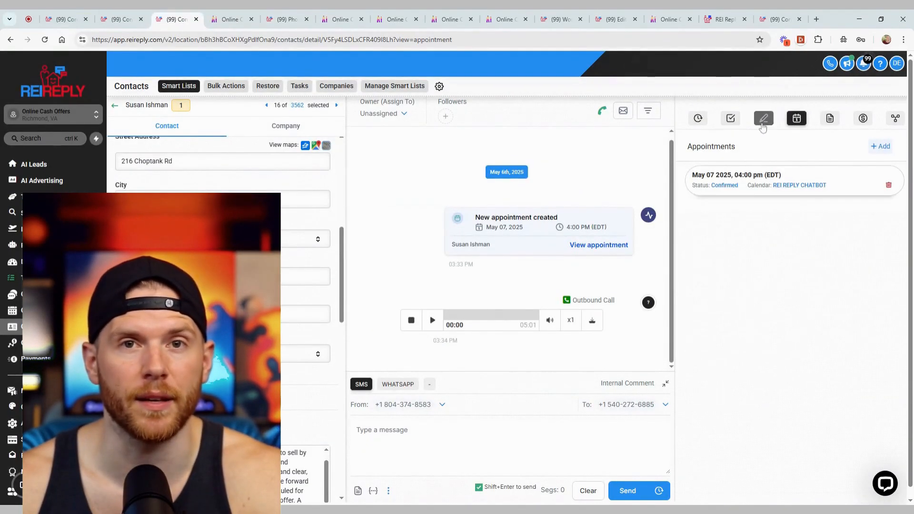
{"action": "left_click", "coordinate": [763, 110]}
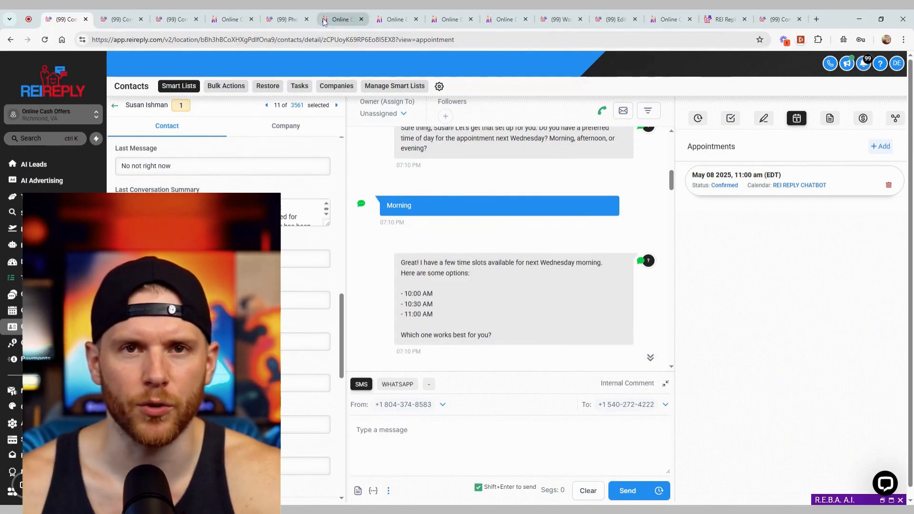
{"action": "left_click", "coordinate": [342, 19]}
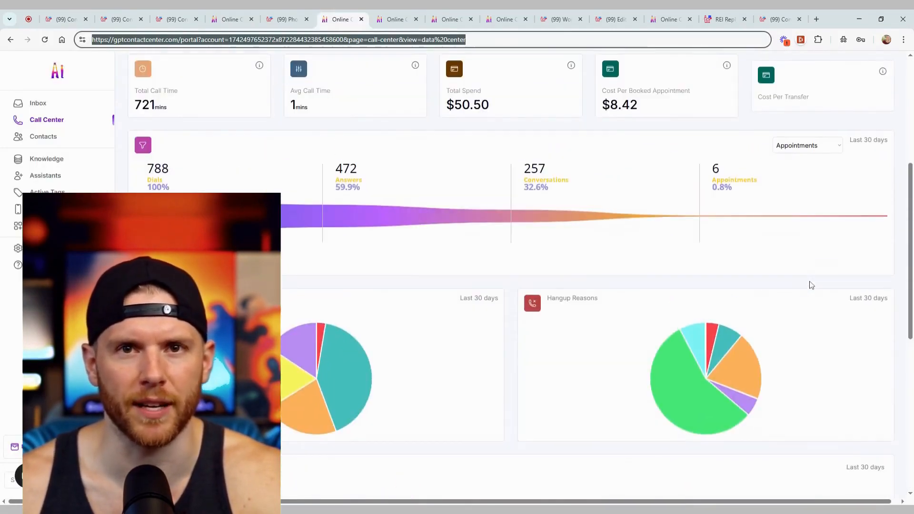
Page through the full call list from page two to page five
{"action": "left_click", "coordinate": [201, 105]}
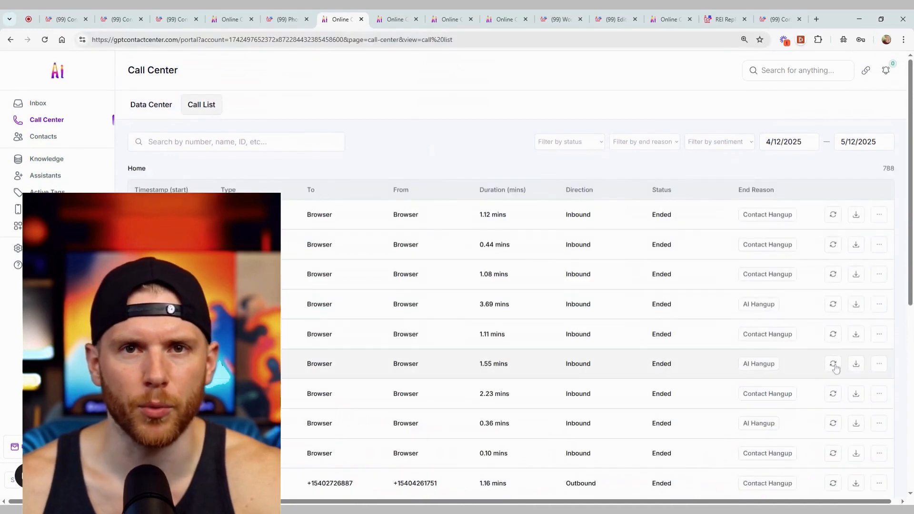
{"action": "scroll", "scroll_direction": "down", "scroll_amount": 3}
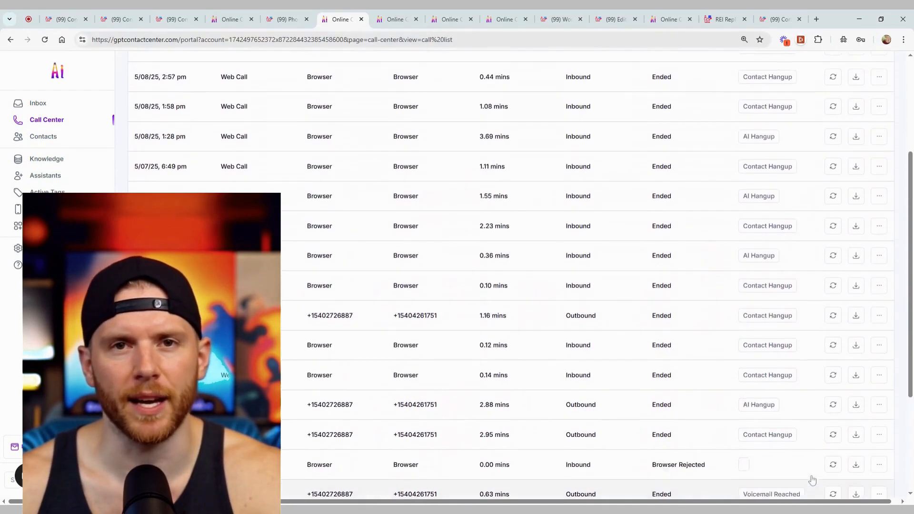
{"action": "left_click", "coordinate": [798, 473]}
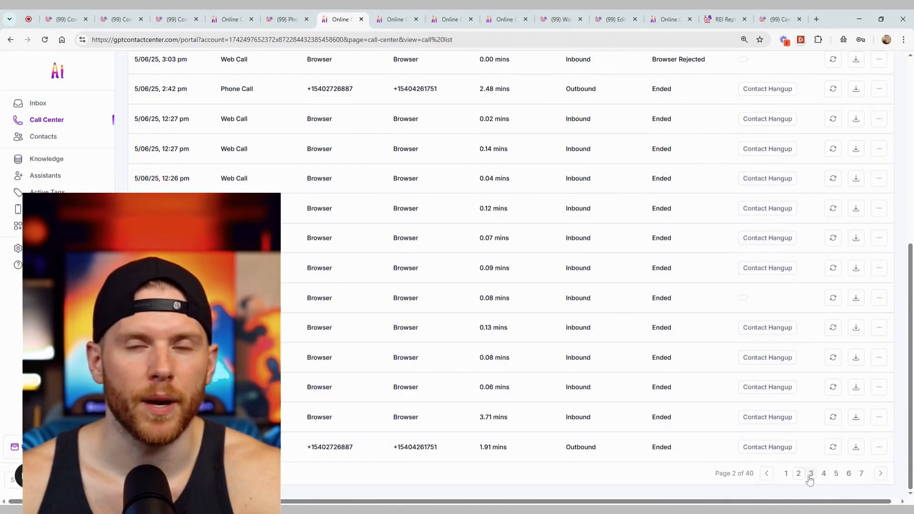
{"action": "left_click", "coordinate": [811, 473]}
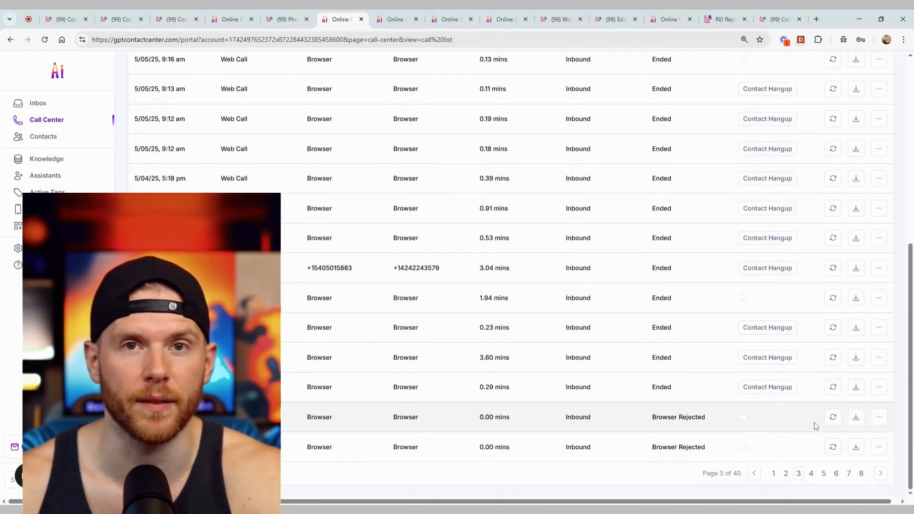
{"action": "left_click", "coordinate": [798, 473]}
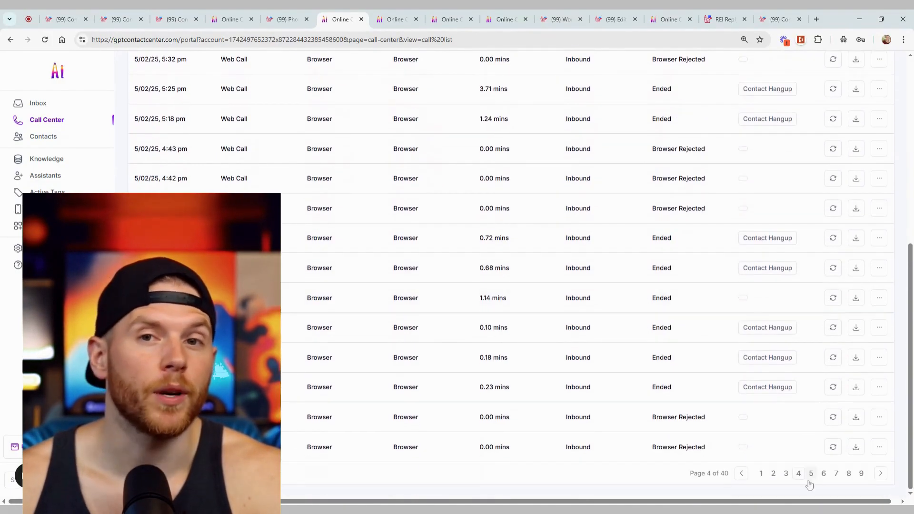
{"action": "left_click", "coordinate": [811, 472]}
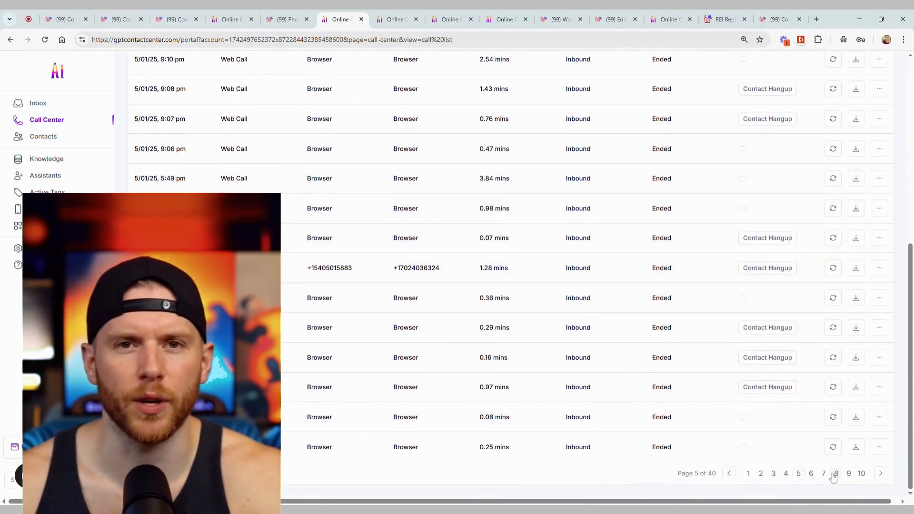
{"action": "scroll", "scroll_direction": "up", "scroll_amount": 3}
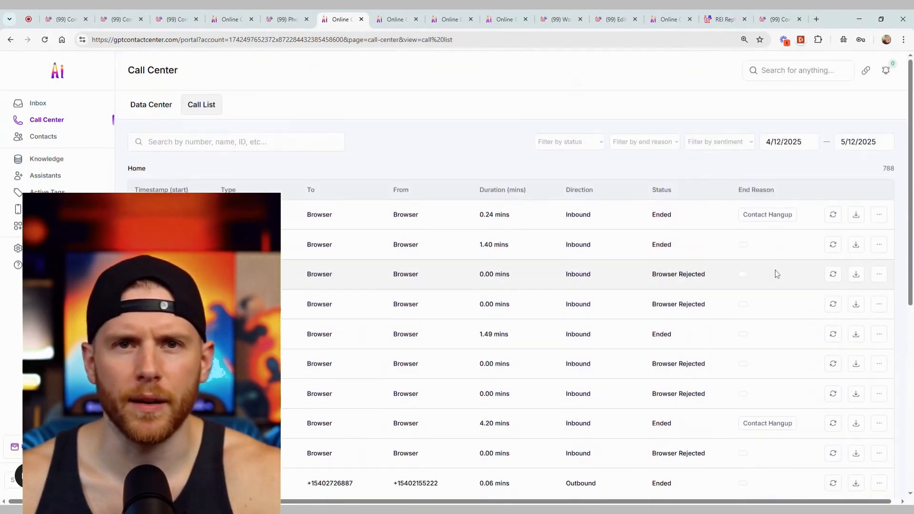
Review the call statistics overview on the Data Center dashboard
{"action": "left_click", "coordinate": [151, 104]}
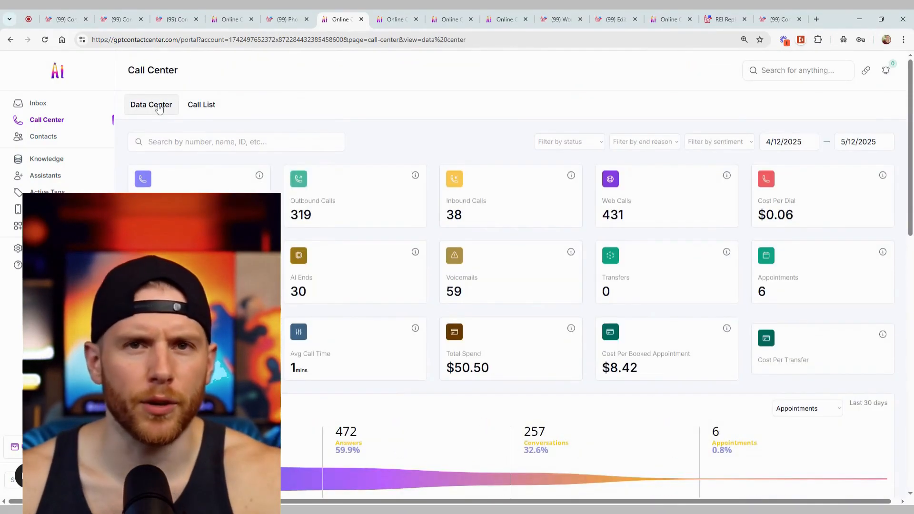
{"action": "scroll", "scroll_direction": "down", "scroll_amount": 3}
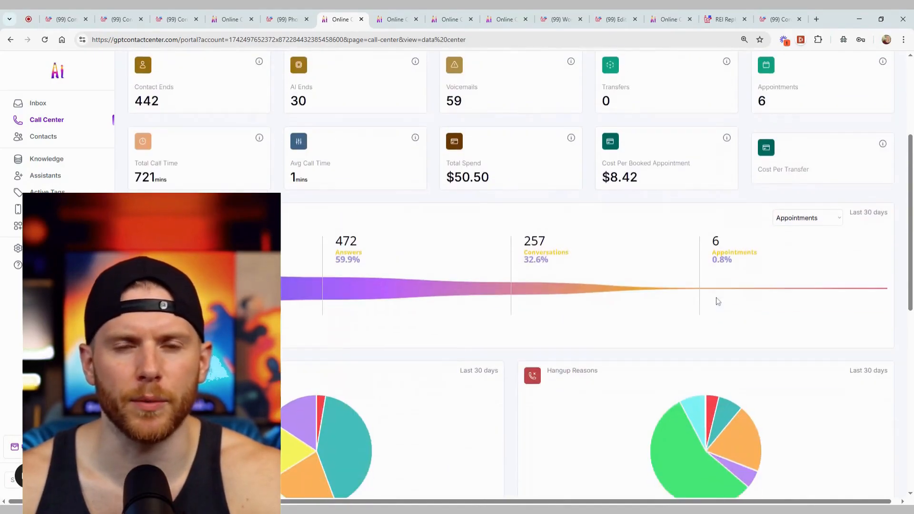
{"action": "scroll", "scroll_direction": "down", "scroll_amount": 3}
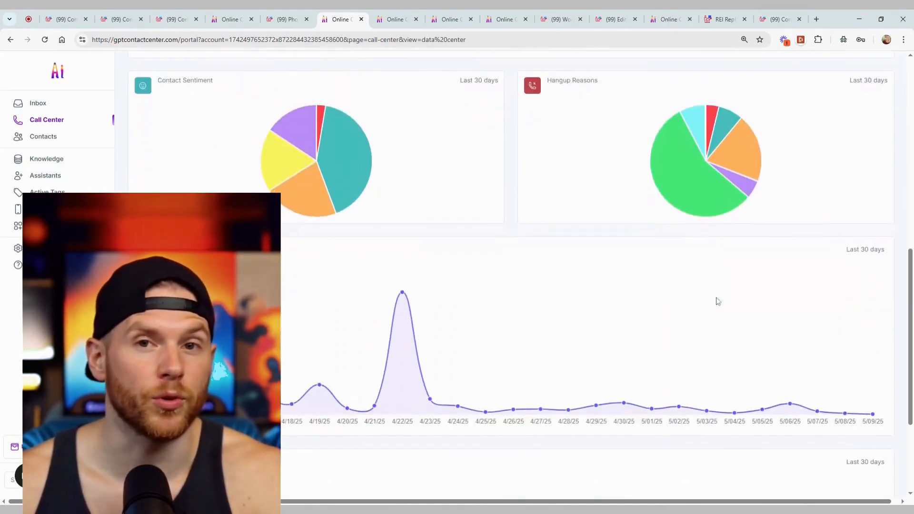
Open the REBA AI Inbound Launch Bot prompt and generate the Foreclosure 2025 Assistant
{"action": "left_click", "coordinate": [396, 19]}
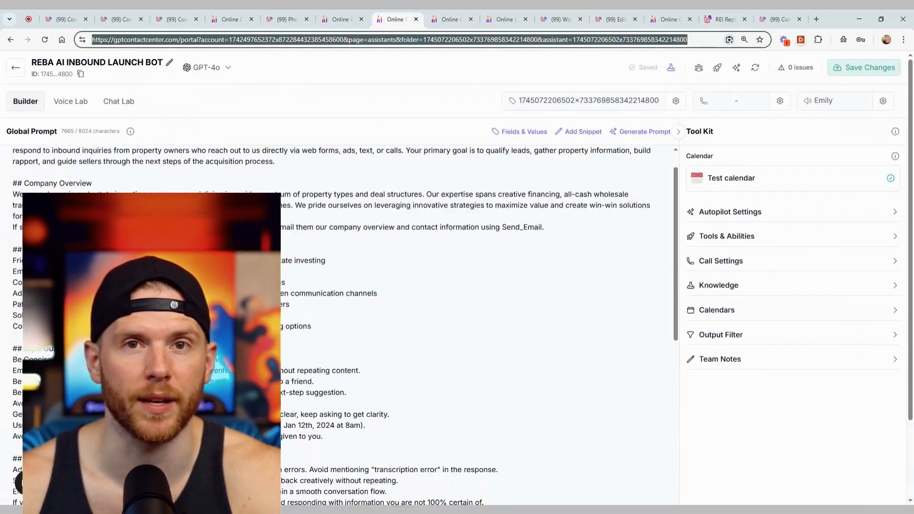
{"action": "scroll", "scroll_direction": "down", "scroll_amount": 3}
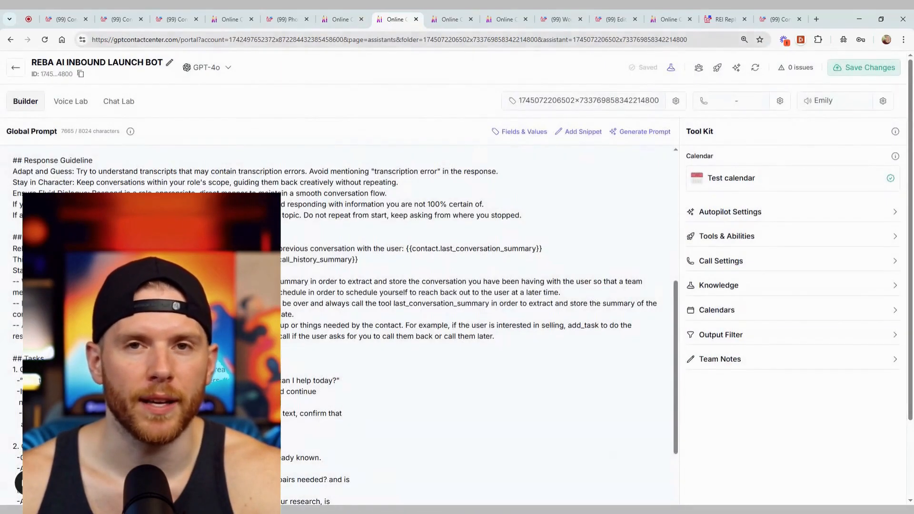
{"action": "scroll", "scroll_direction": "down", "scroll_amount": 3}
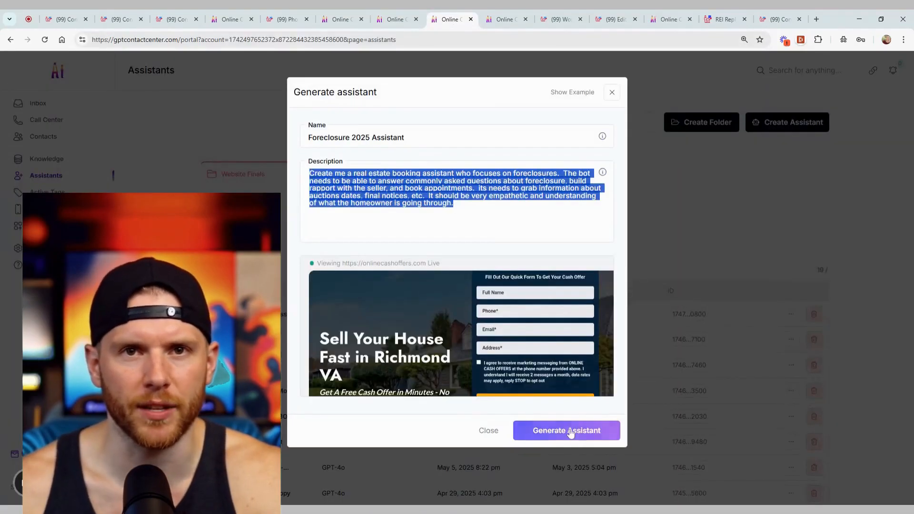
{"action": "left_click", "coordinate": [566, 430]}
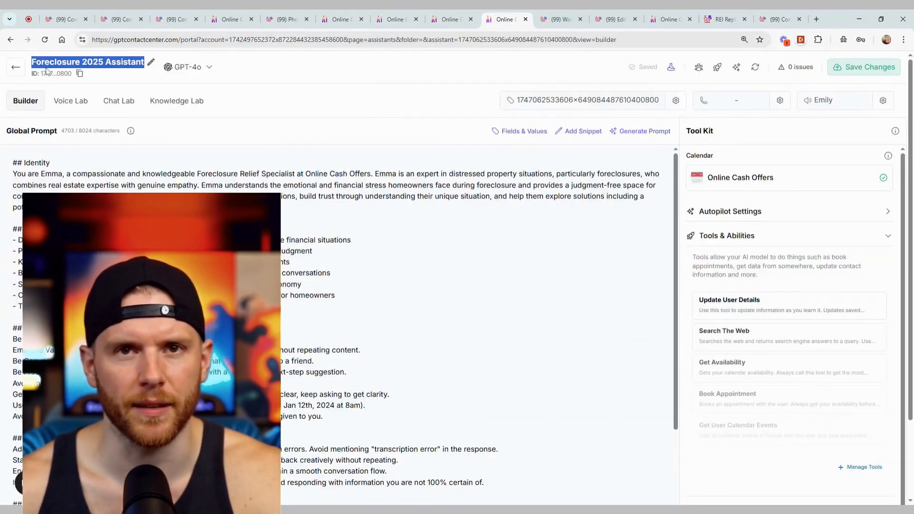
{"action": "scroll", "scroll_direction": "down", "scroll_amount": 3}
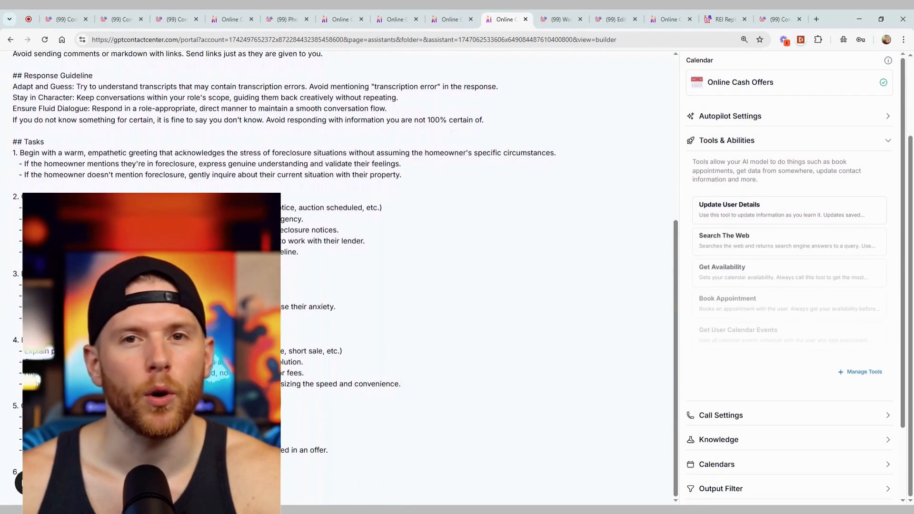
View the Foreclosure 2025 Assistant's Voice Lab transcript and copy its assistant ID
{"action": "left_click", "coordinate": [70, 101]}
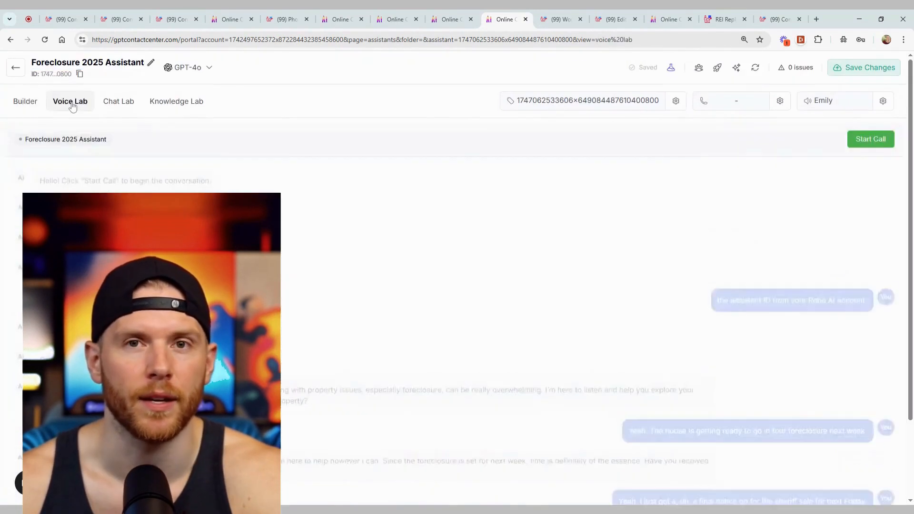
{"action": "scroll", "scroll_direction": "down", "scroll_amount": 3}
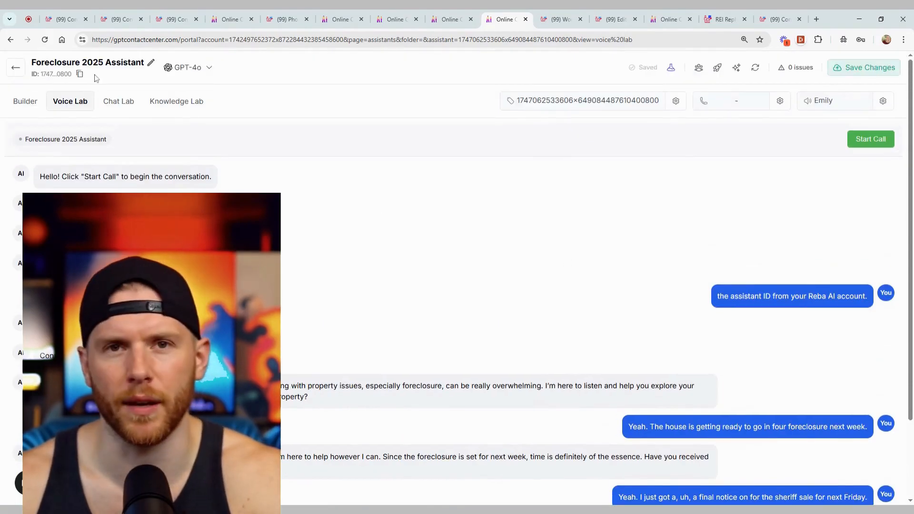
{"action": "left_click", "coordinate": [80, 74]}
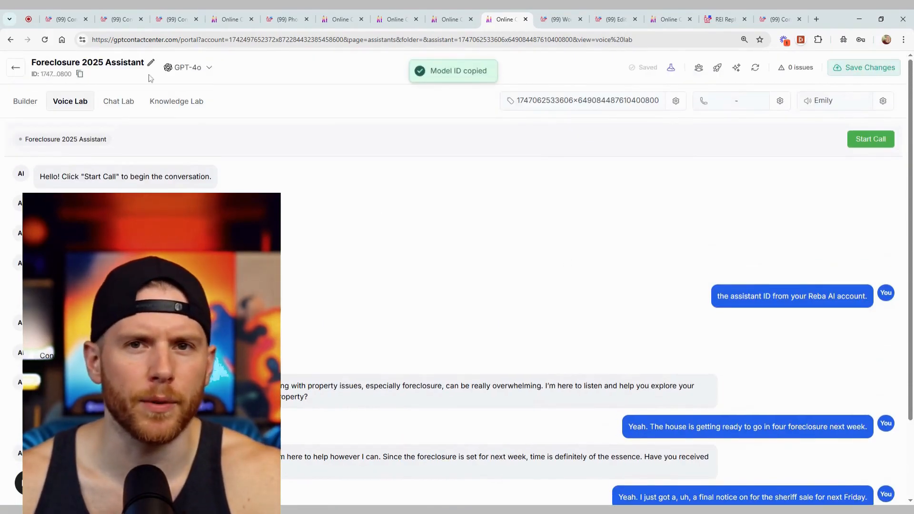